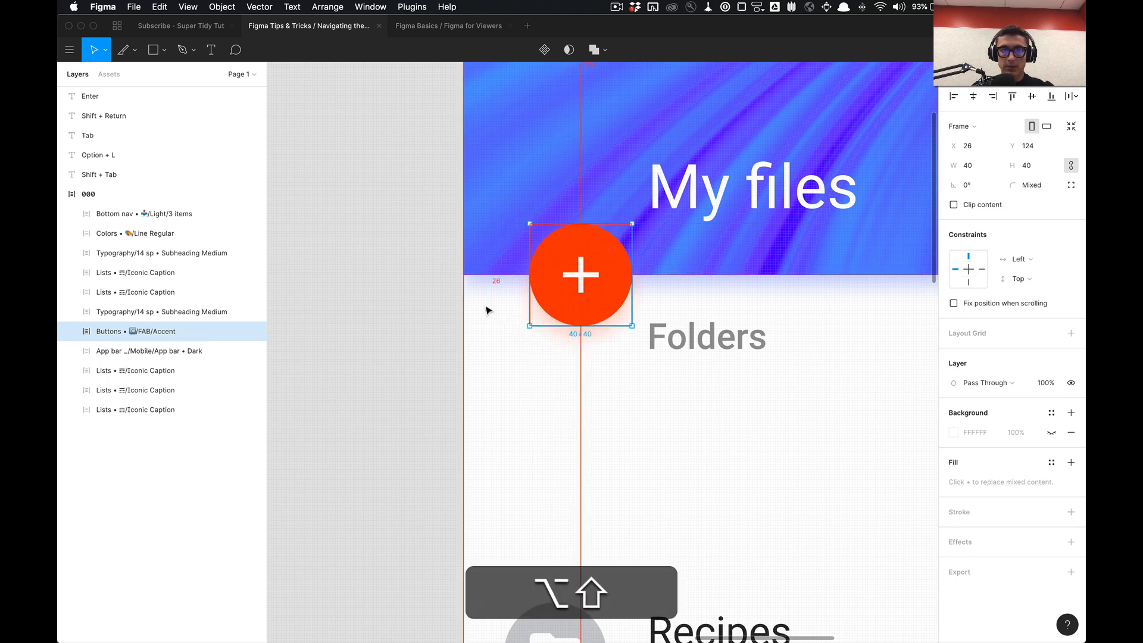
# Nudge the selected orange FAB button right, moving its X from 26 to 30
pyautogui.press('right')
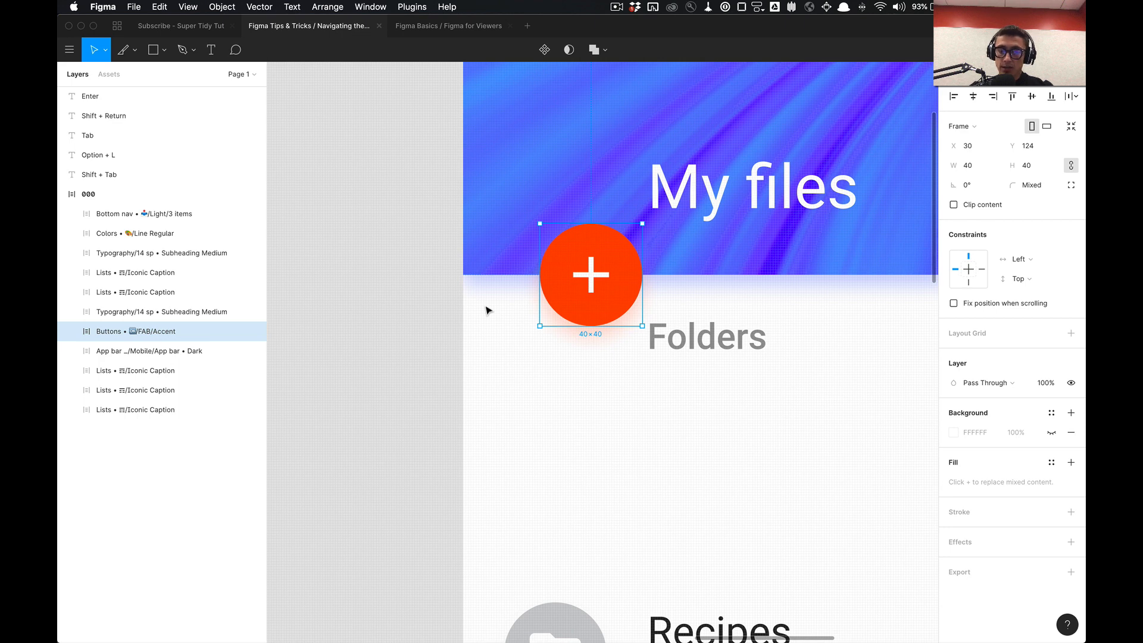
# Reach the Nudge Amount settings from the main menu, showing small nudge 1
pyautogui.click(69, 50)
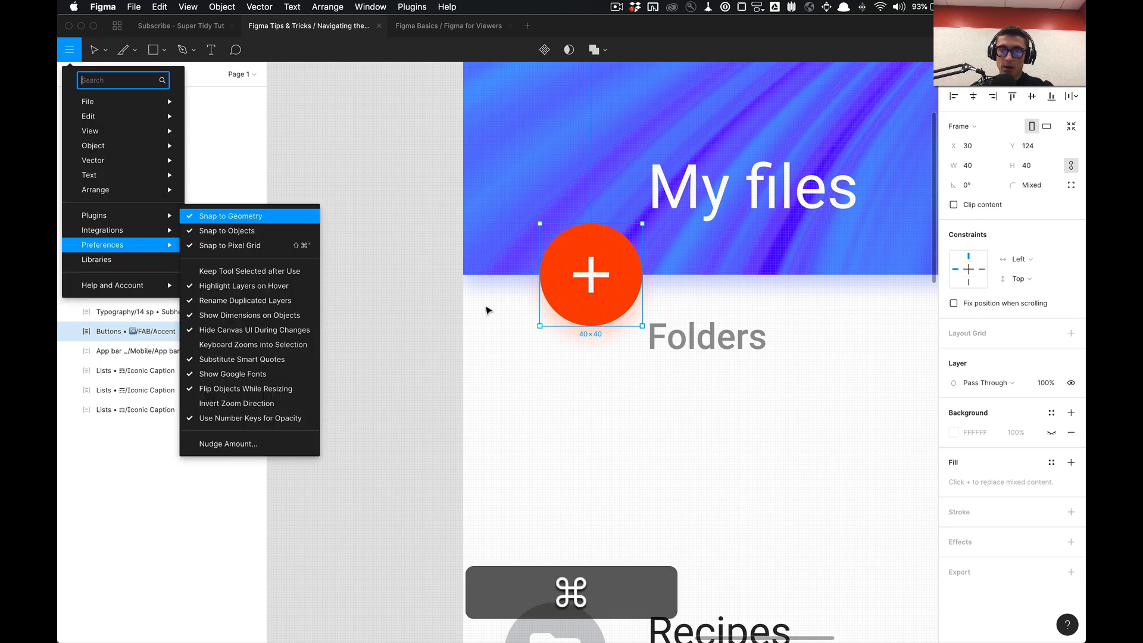
pyautogui.moveTo(248, 300)
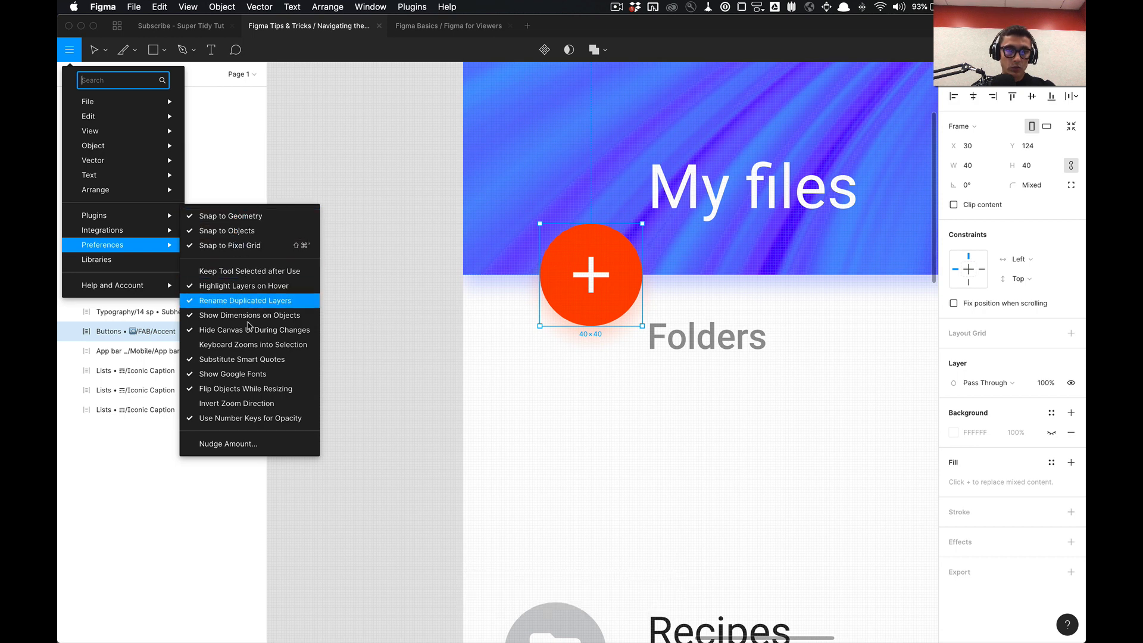
pyautogui.moveTo(245, 230)
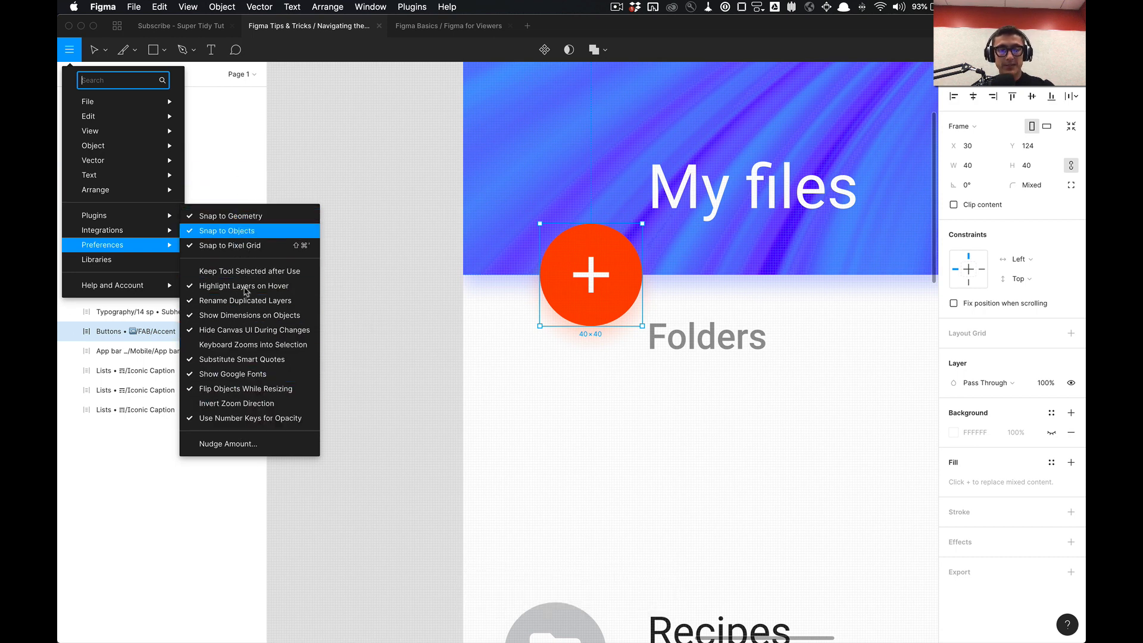
pyautogui.moveTo(226, 443)
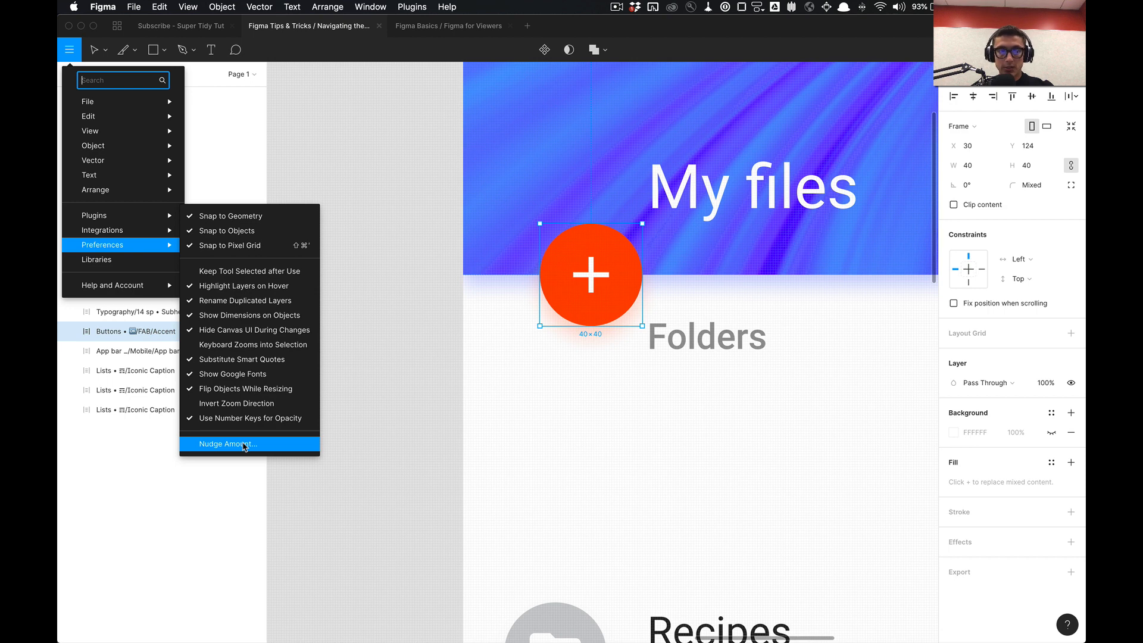
pyautogui.click(226, 445)
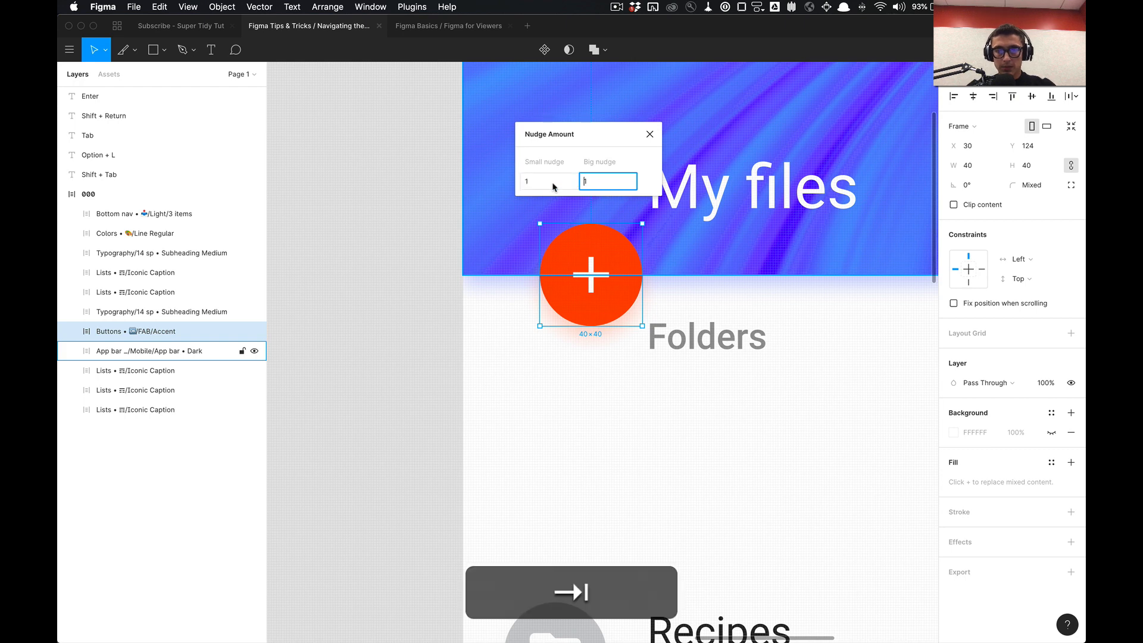
# Set the big nudge to 10 and test it by nudging the FAB button right
pyautogui.write('10')
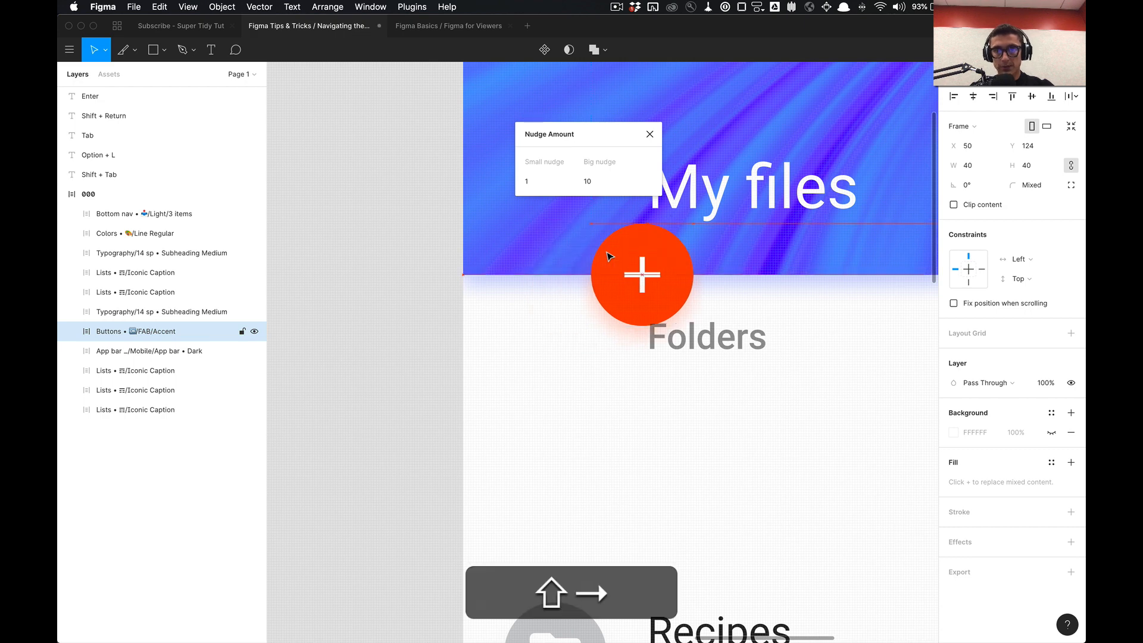
pyautogui.press('Right')
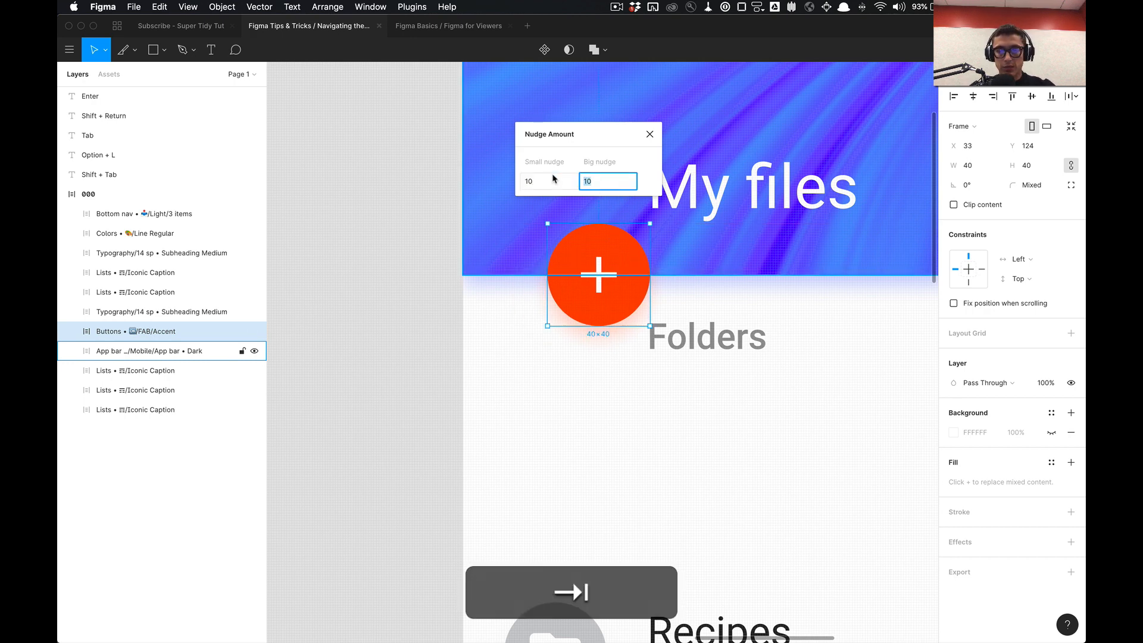
pyautogui.click(649, 134)
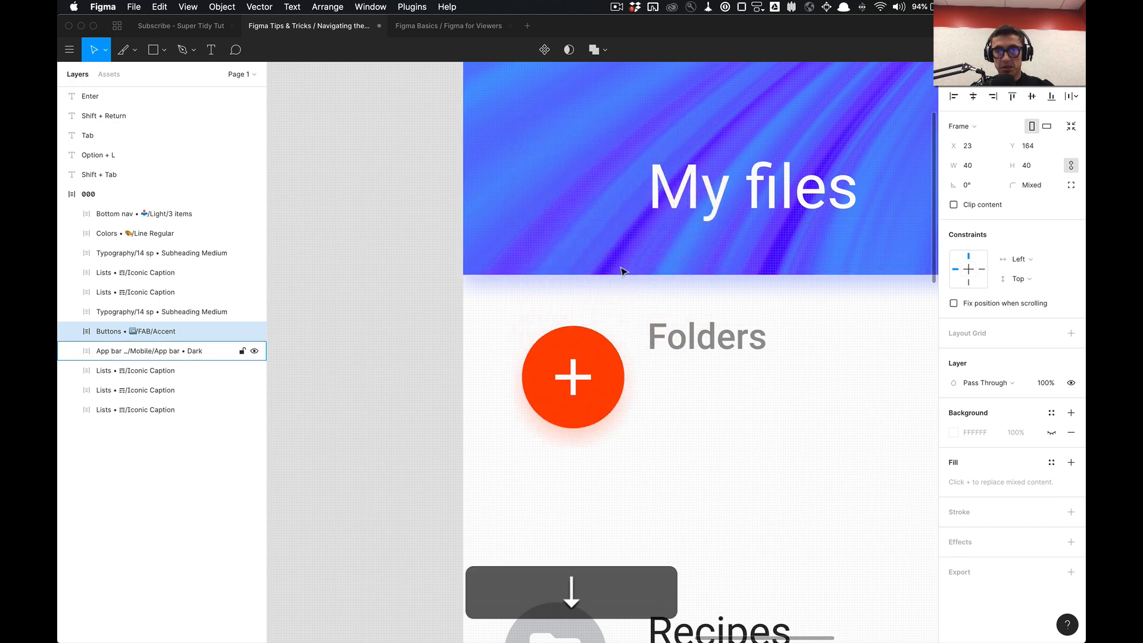
# Return to the nudge settings and set the small nudge amount to 200
pyautogui.click(69, 50)
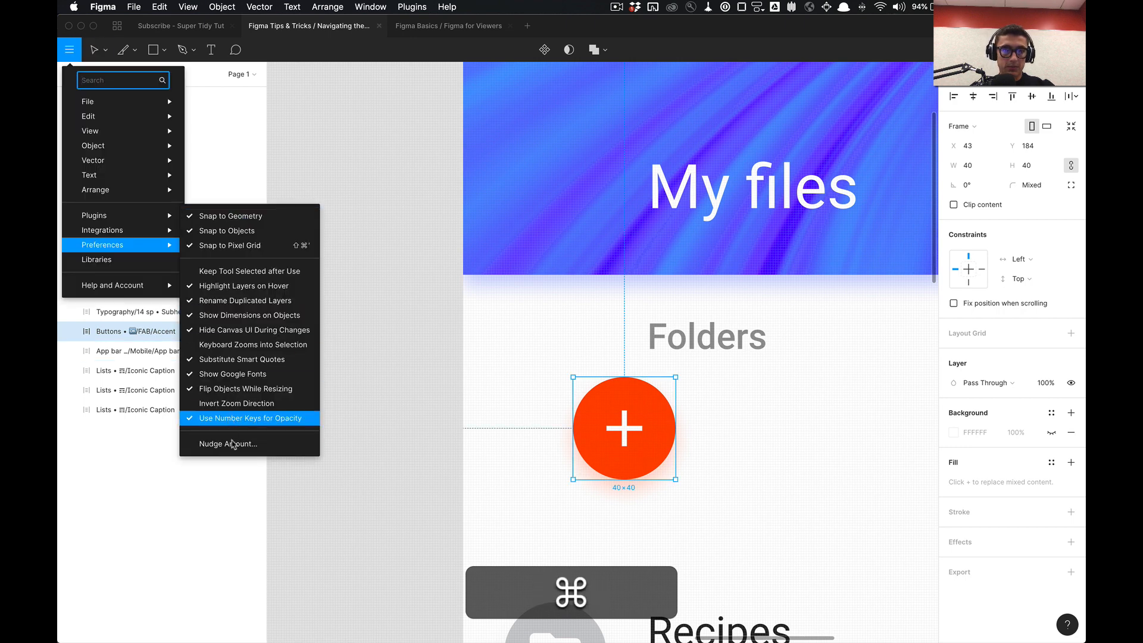
pyautogui.click(226, 443)
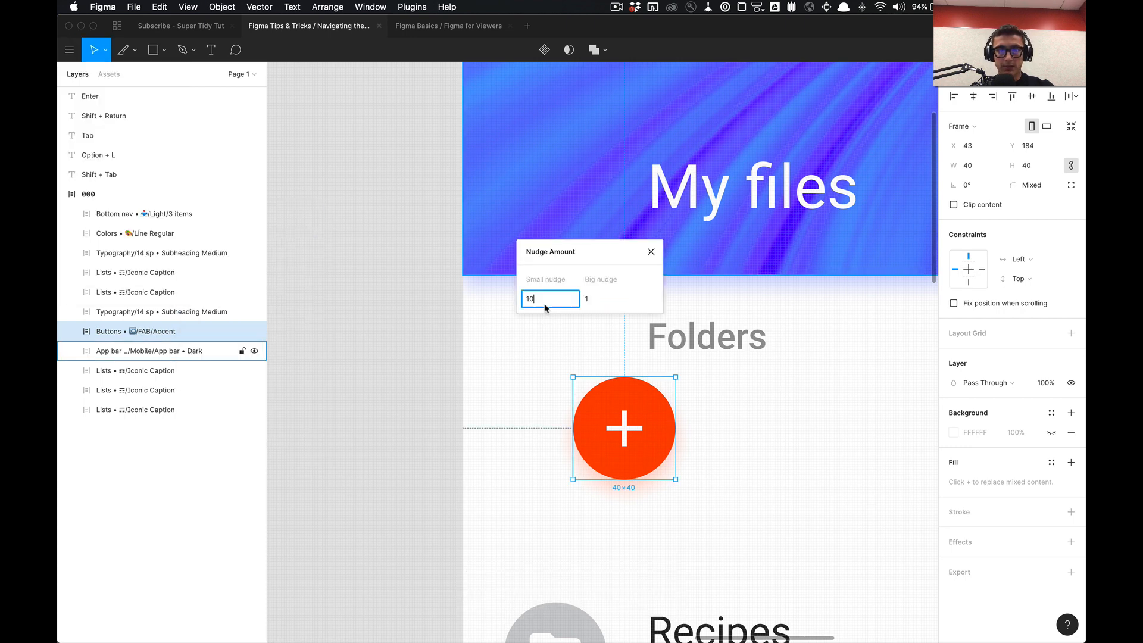
pyautogui.press('Tab')
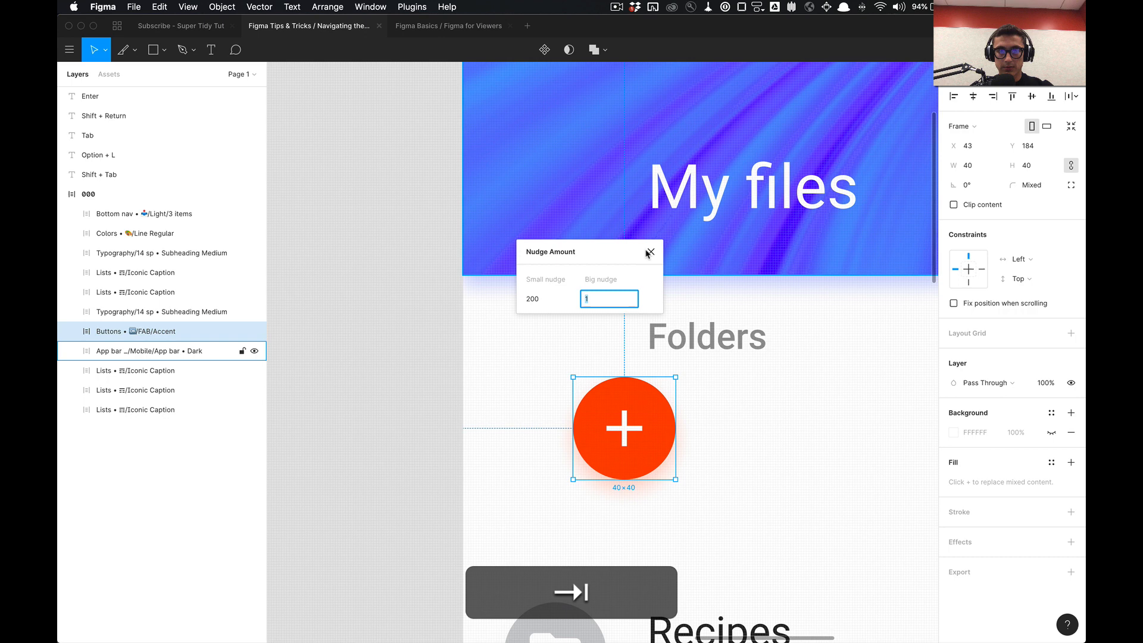
pyautogui.click(650, 251)
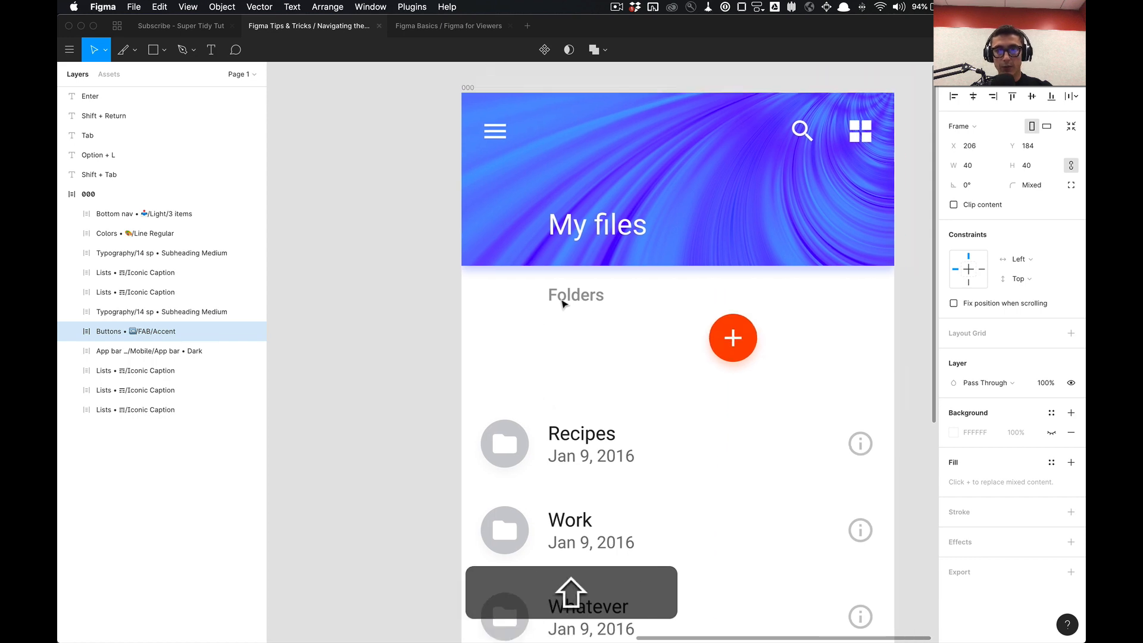
# Deselect the FAB button now sitting at X 208 beside the Folders heading
pyautogui.click(392, 337)
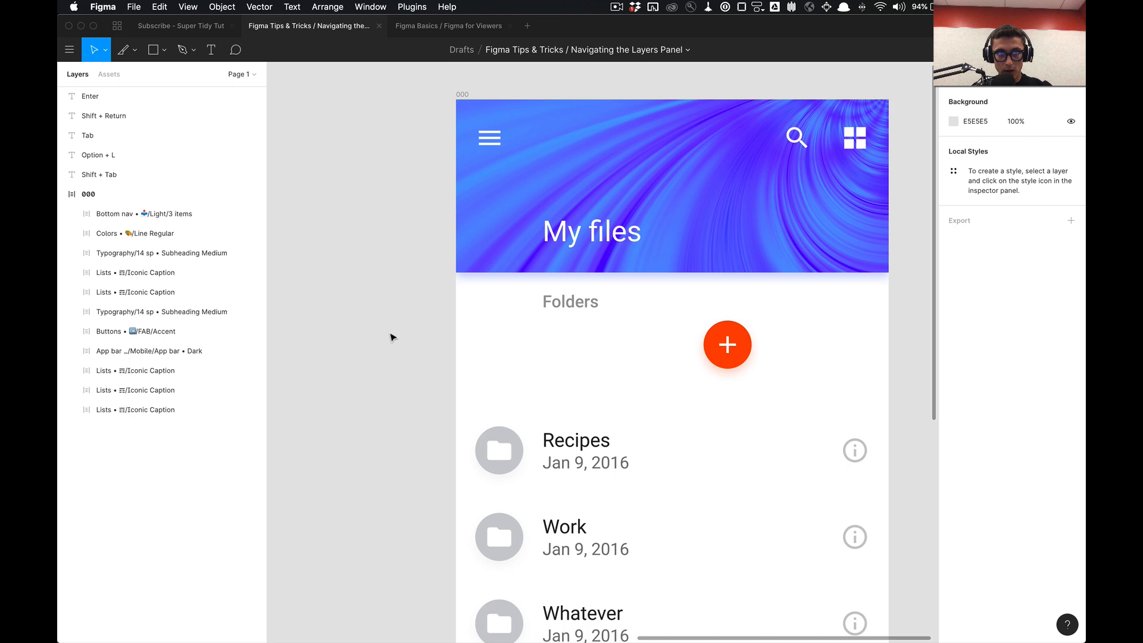